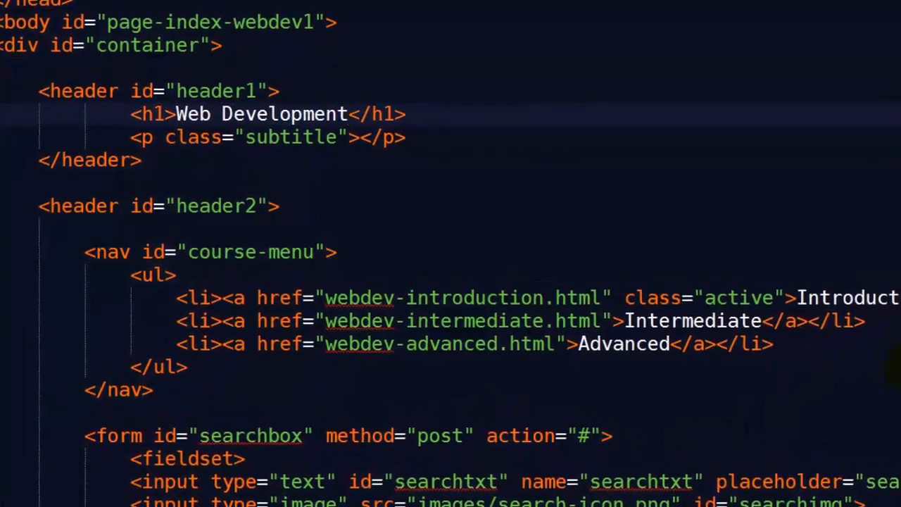
Enter 'Six Minutes. Smarter.' as the header's subtitle paragraph text.
text(Six Minutes.)
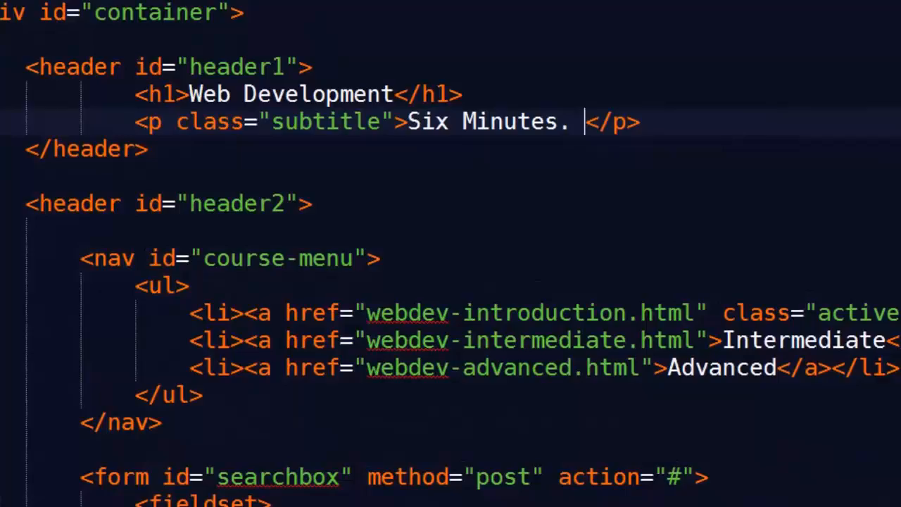
text(Smarter.)
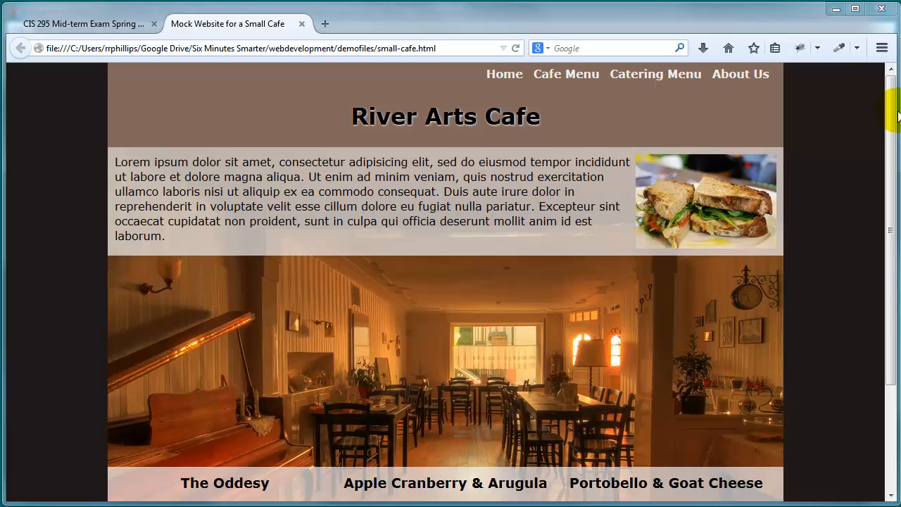
Scroll the River Arts Cafe page down to the copyright footer and back up.
scroll(down, 3)
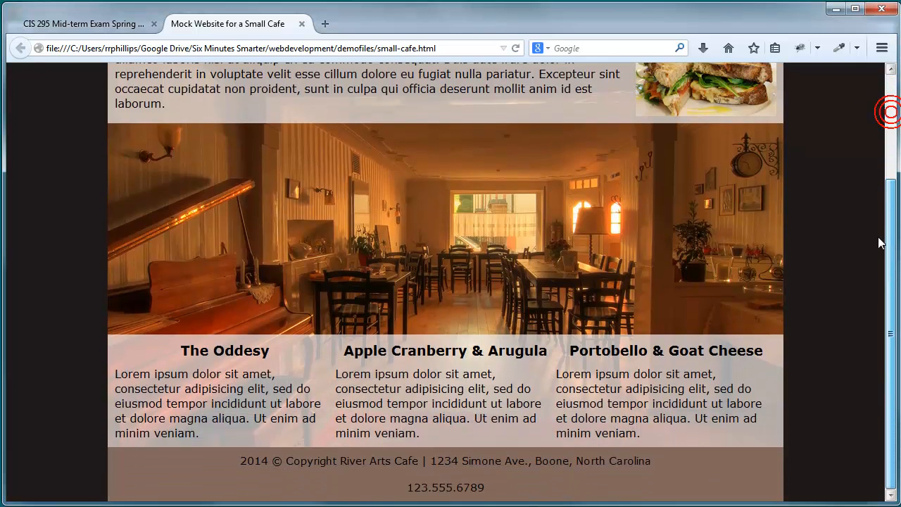
scroll(up, 3)
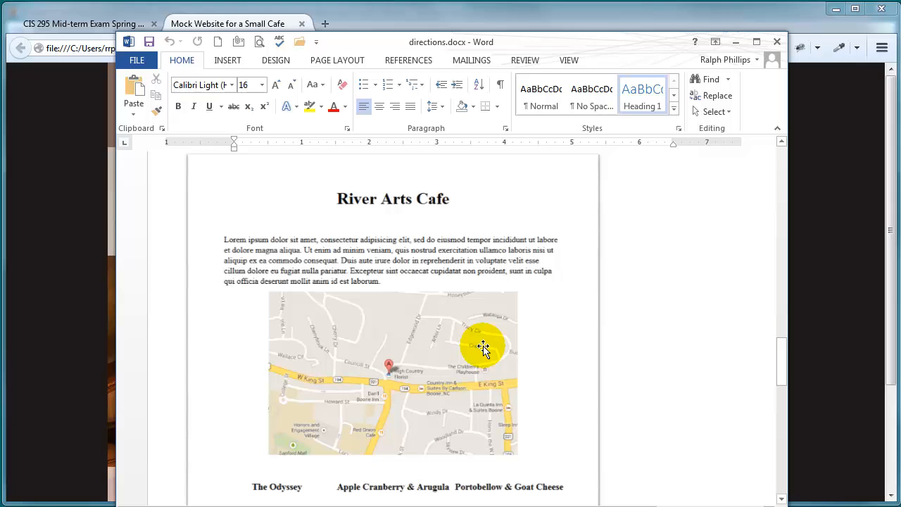
mouse_move(457, 232)
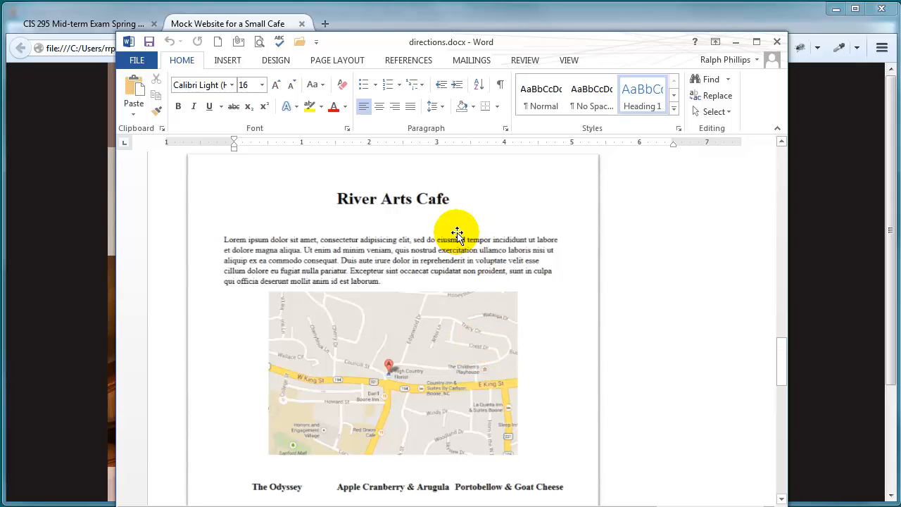
Scroll through directions.docx to view the River Arts Cafe street map layout.
scroll(down, 3)
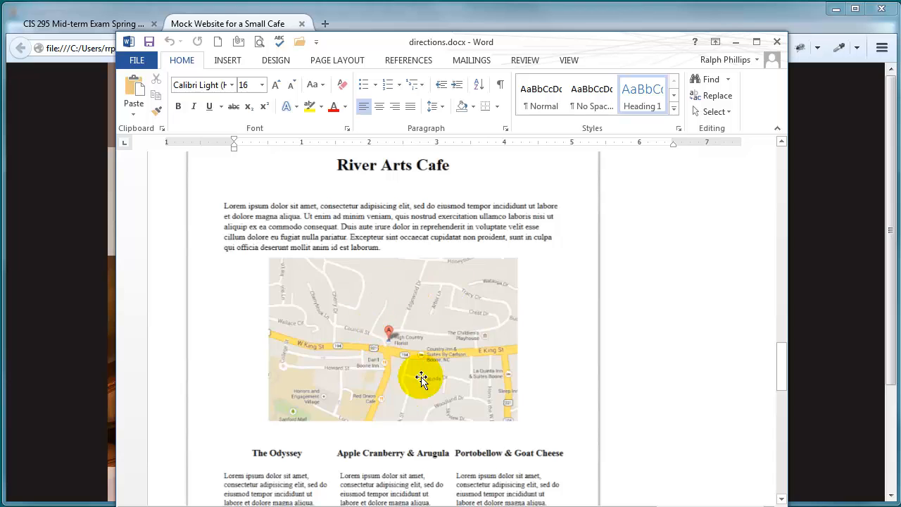
mouse_move(431, 348)
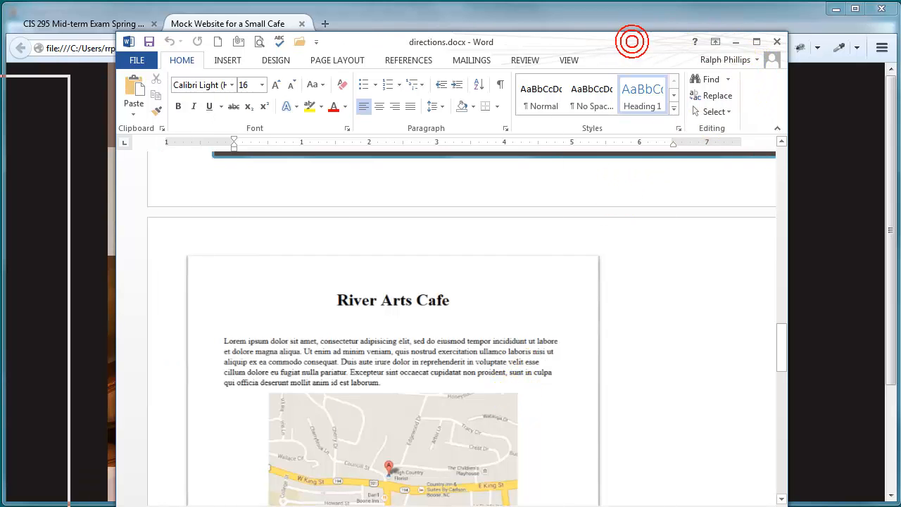
click(227, 24)
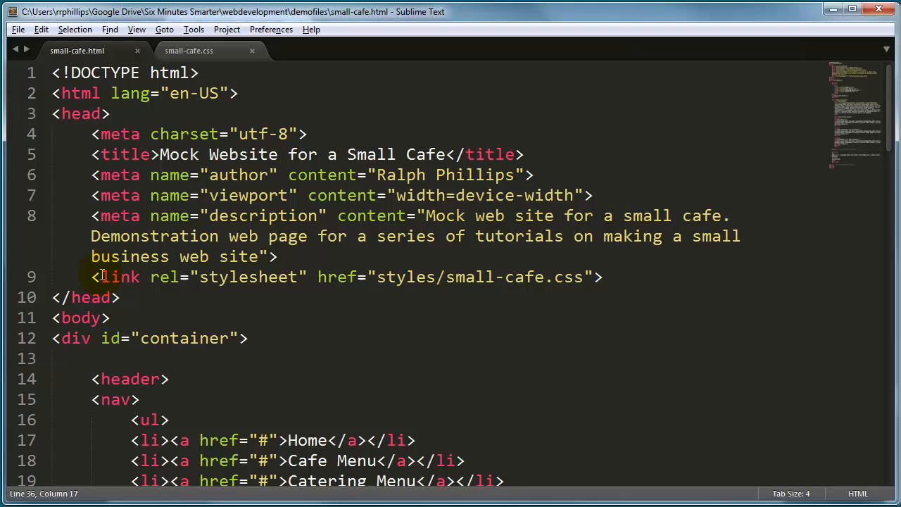
Duplicate the stylesheet link as small-cafe-print.css, with media="screen" on the original and media="print" on the copy.
drag(90, 276, 603, 276)
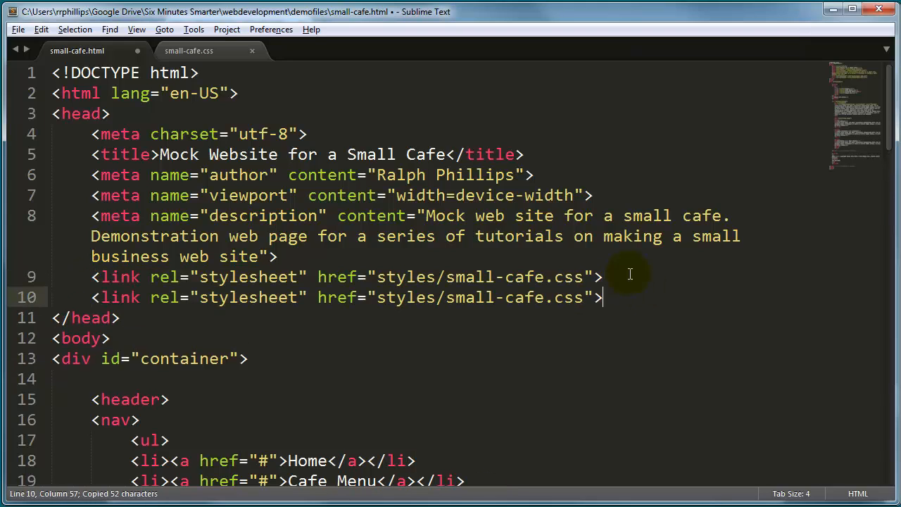
click(542, 297)
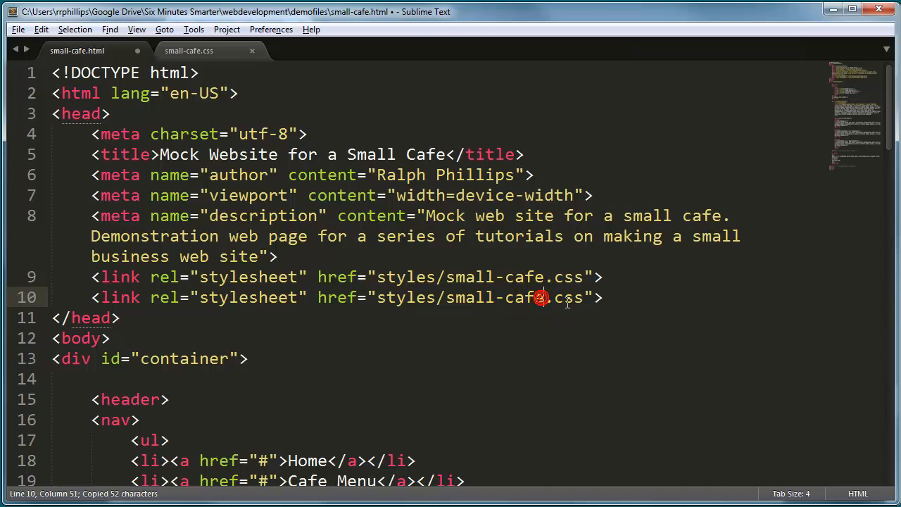
text(-print)
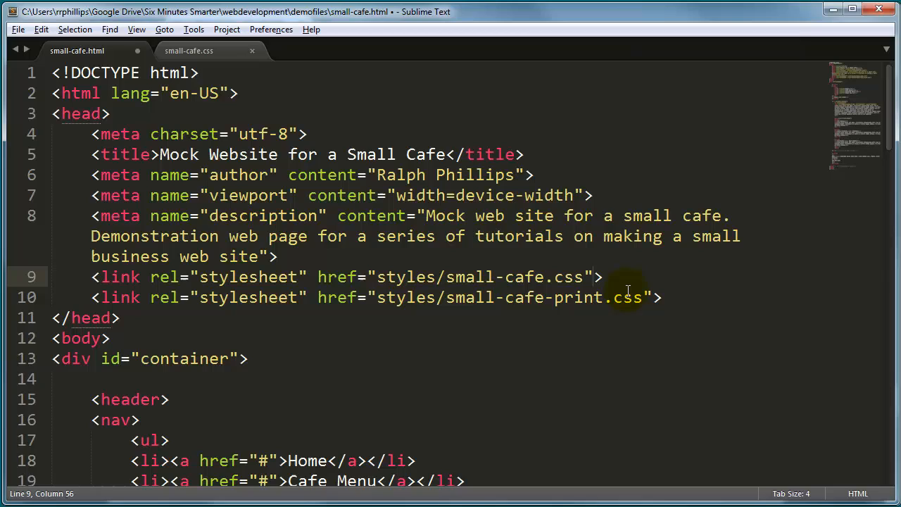
text(media=)
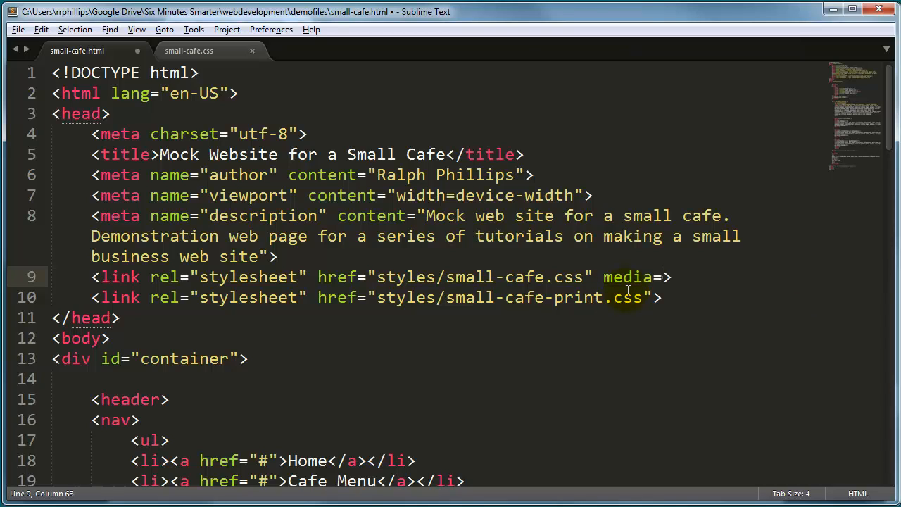
text(screen")
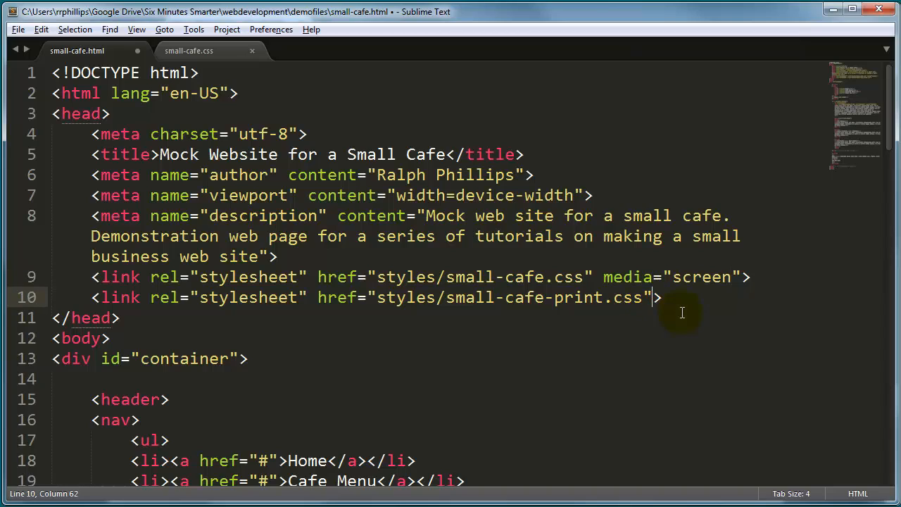
text(media="print)
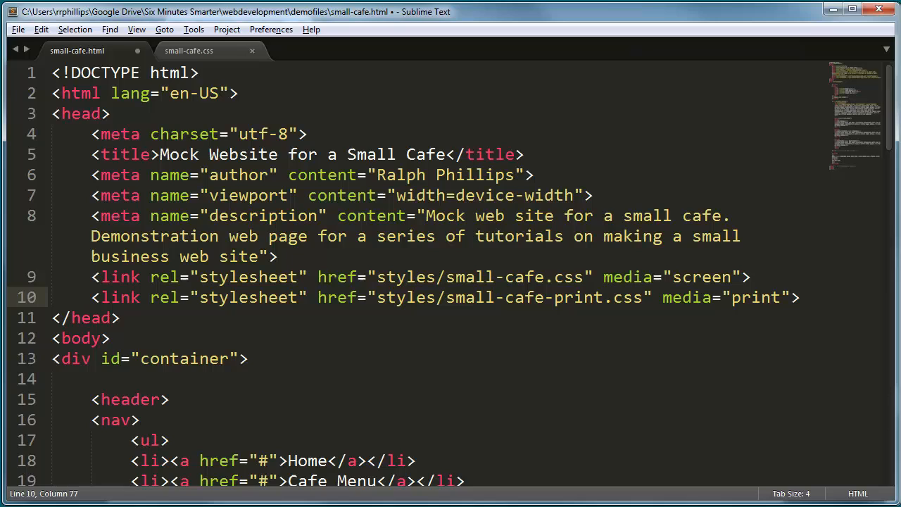
Copy all small-cafe.css rules and paste them into a new file.
click(188, 50)
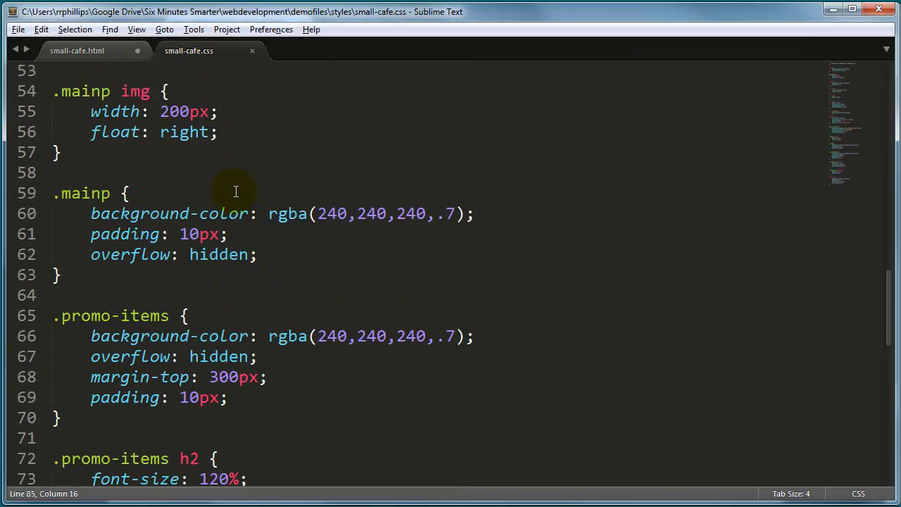
scroll(up, 3)
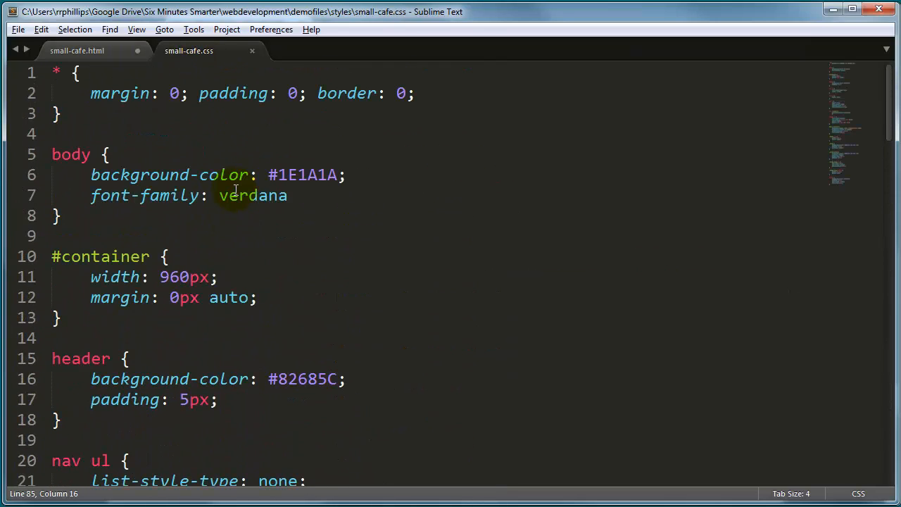
key(ctrl+a)
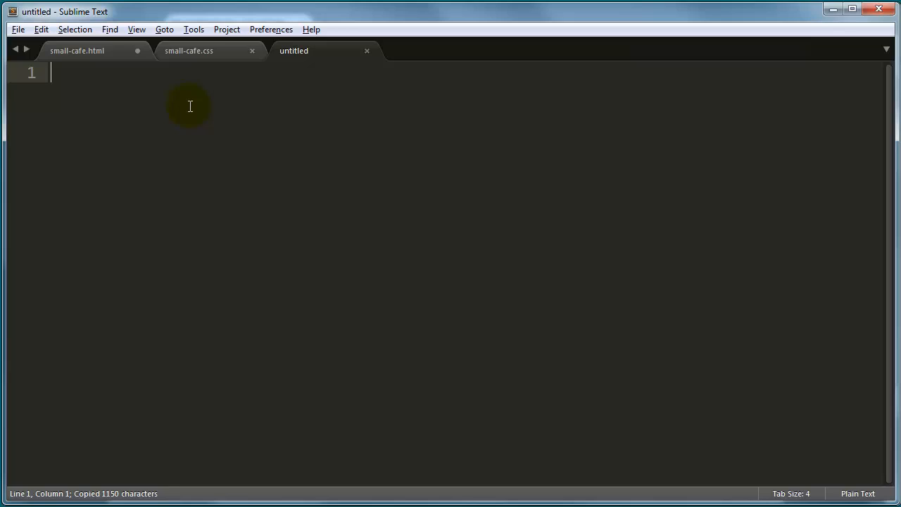
key(ctrl+v)
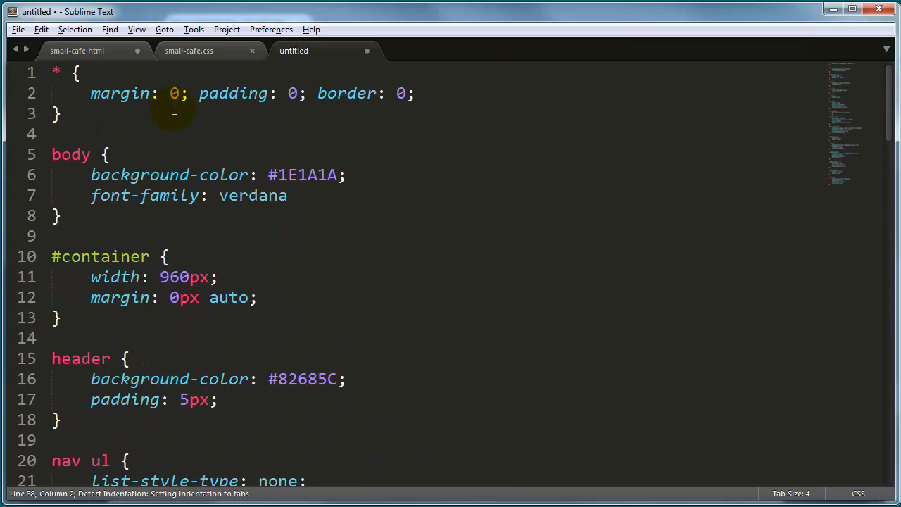
mouse_move(41, 29)
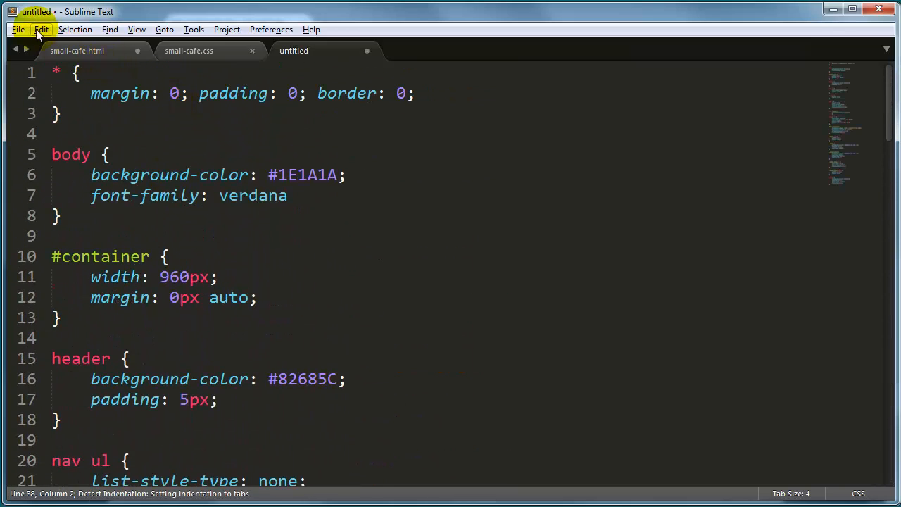
Save the new file as small-cafe-print.css in styles and compare it with the screen stylesheet.
click(19, 29)
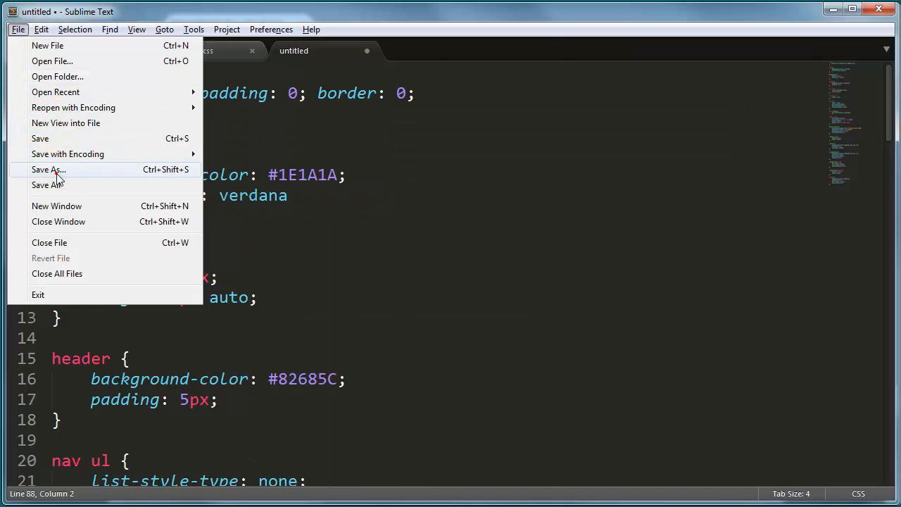
click(48, 170)
text(small-cafe-print.css)
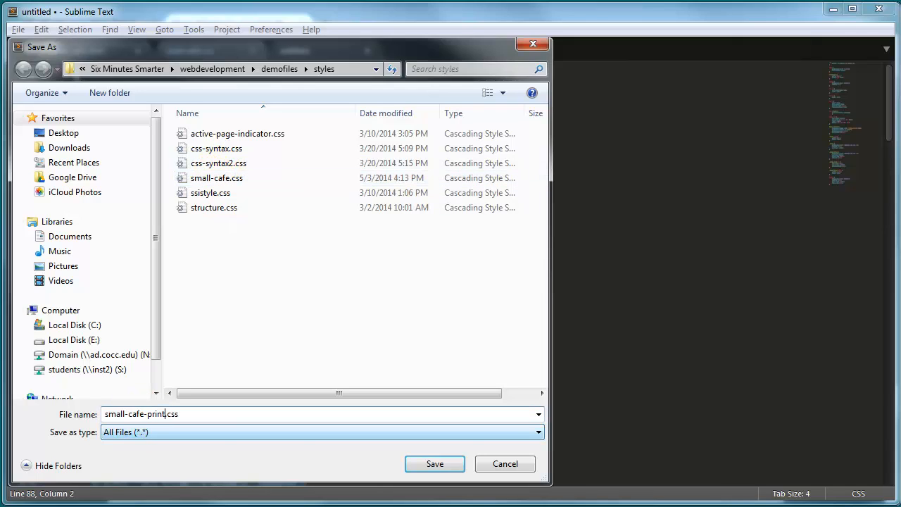
click(434, 463)
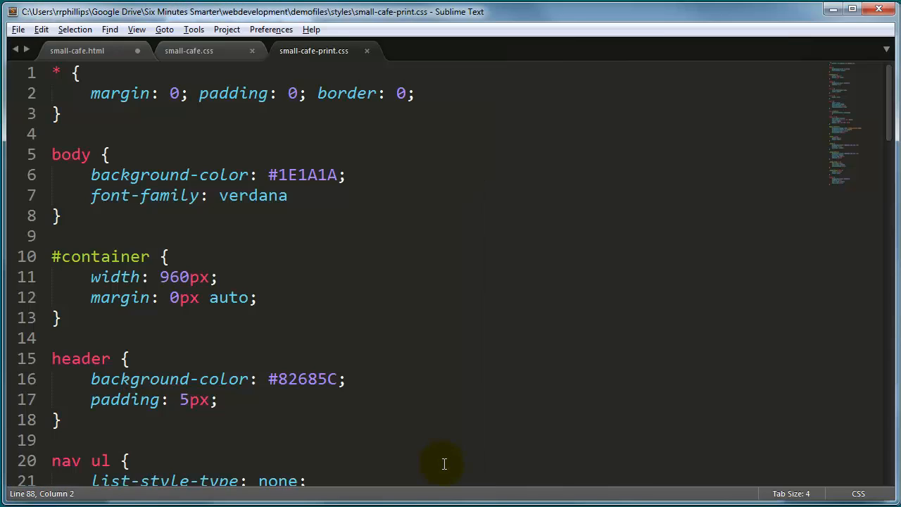
mouse_move(223, 166)
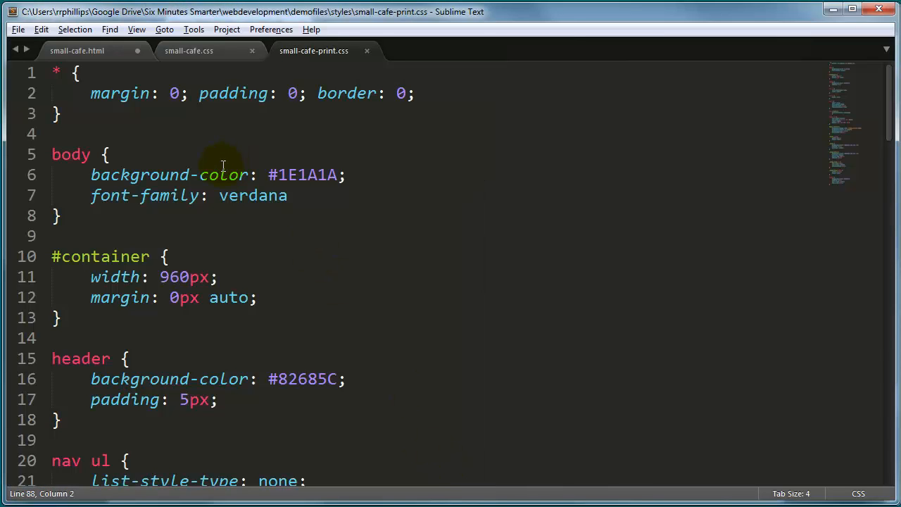
click(77, 50)
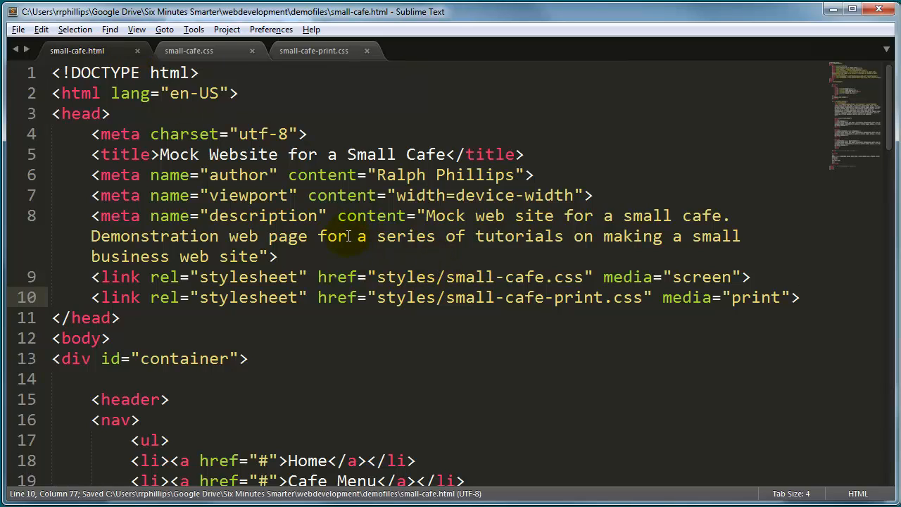
click(313, 50)
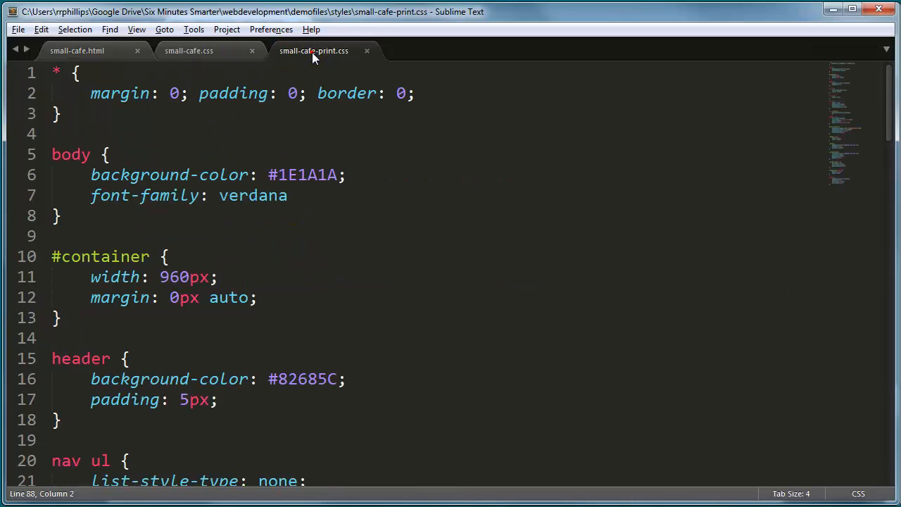
click(188, 49)
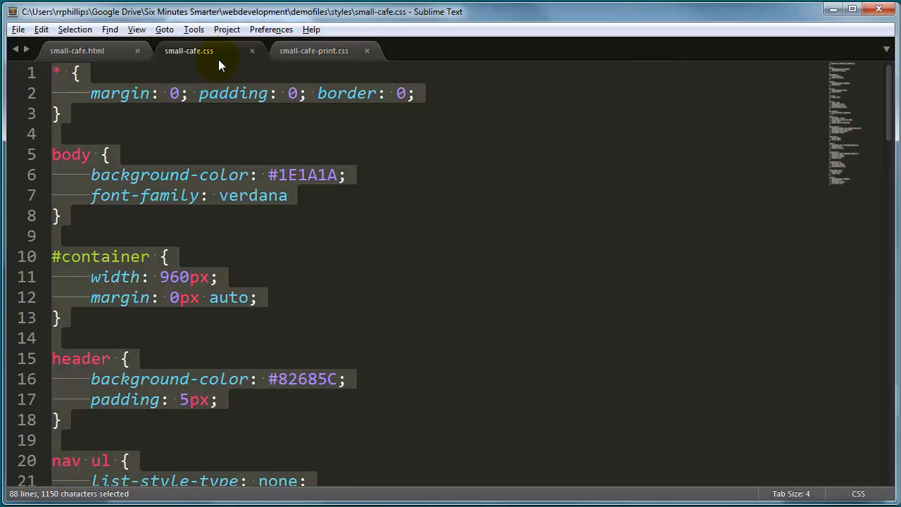
click(103, 154)
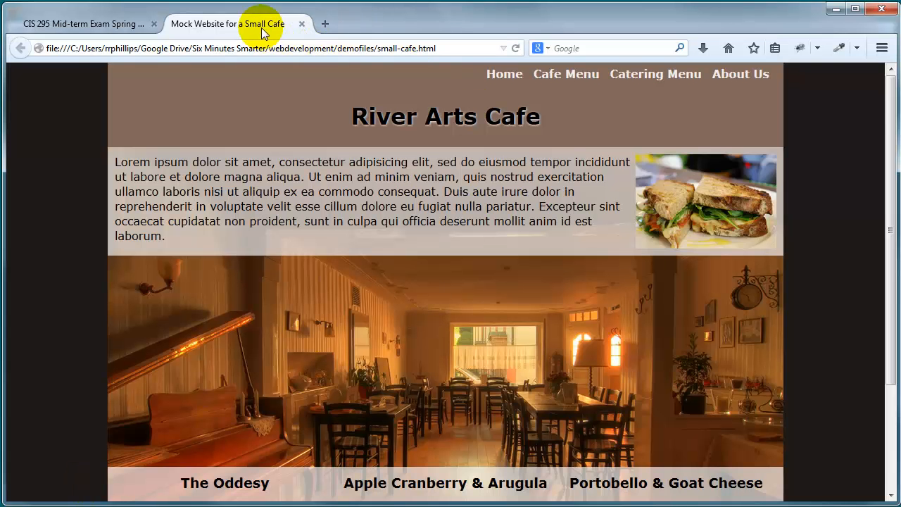
mouse_move(427, 182)
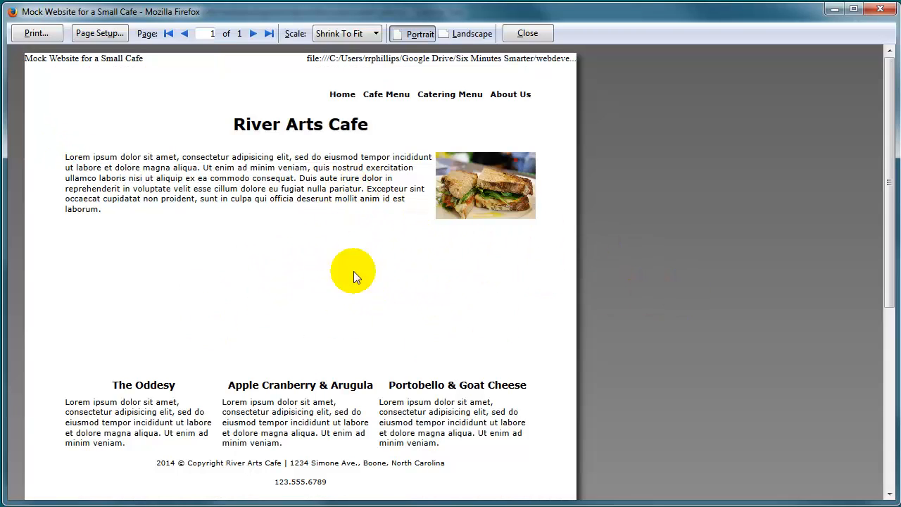
mouse_move(187, 264)
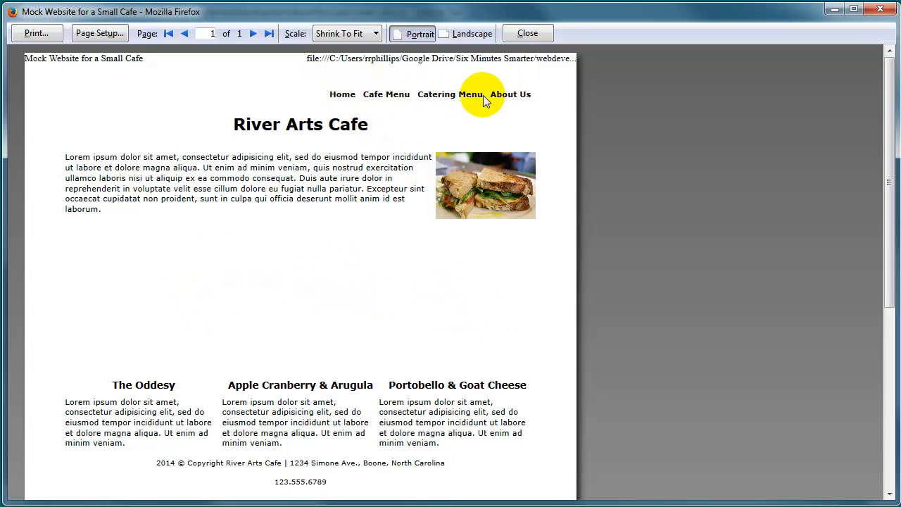
scroll(down, 3)
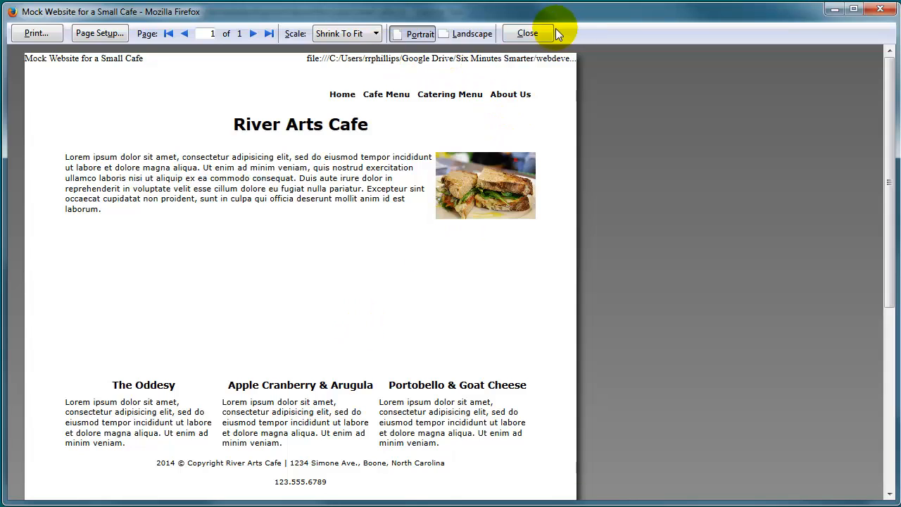
click(527, 33)
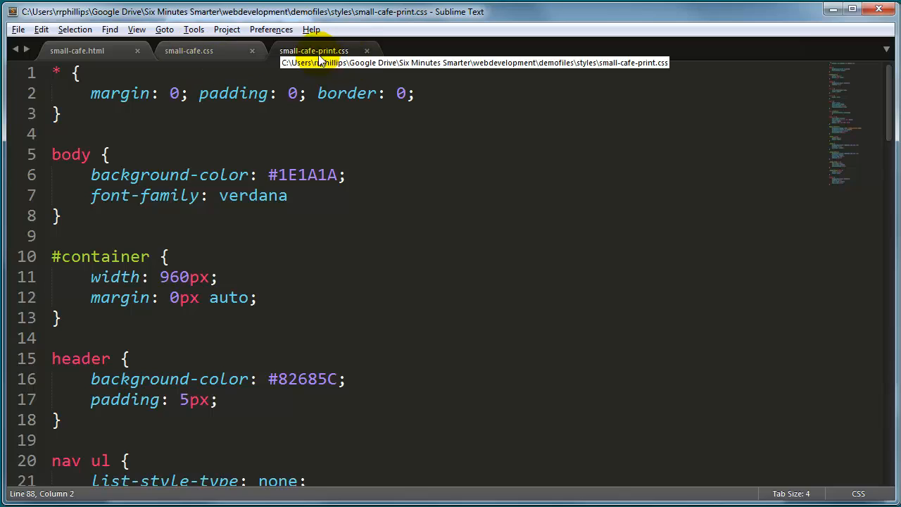
mouse_move(21, 114)
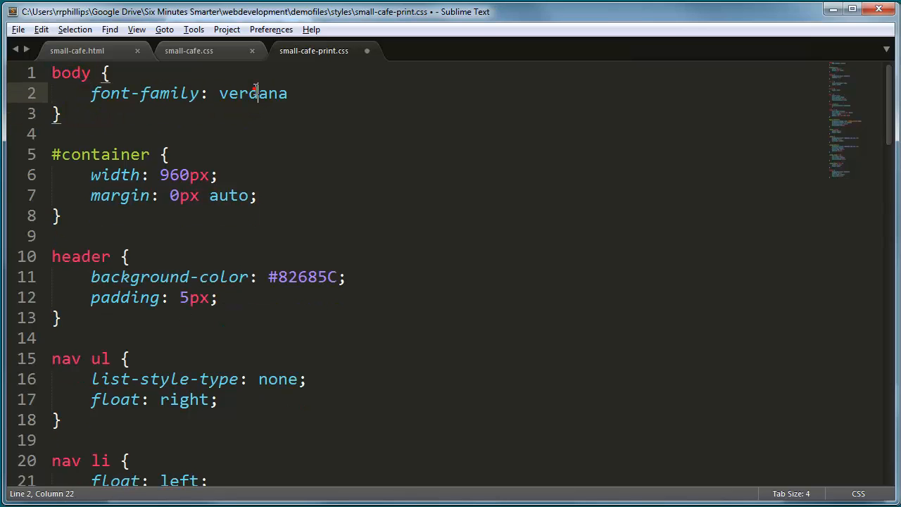
Set the print font-family to times, delete the #container rule, and add nav { display: none; }.
text(times;)
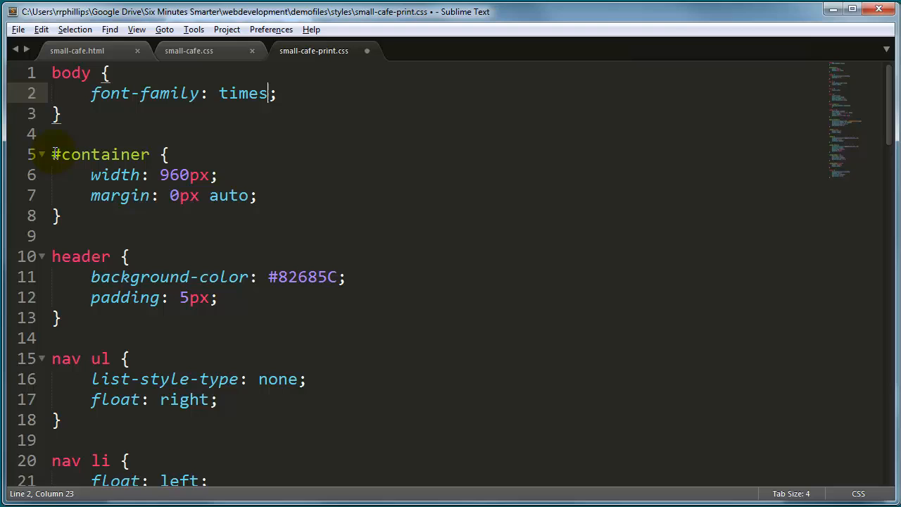
drag(52, 154, 52, 256)
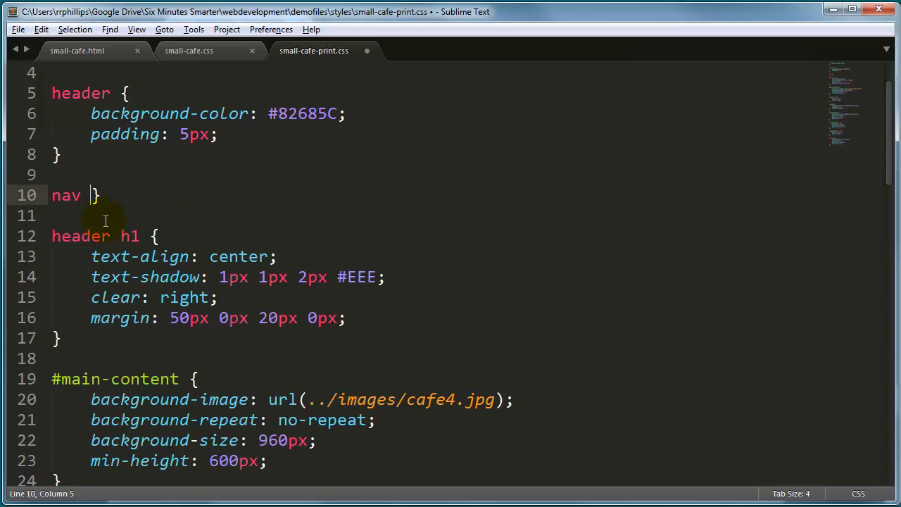
text({)
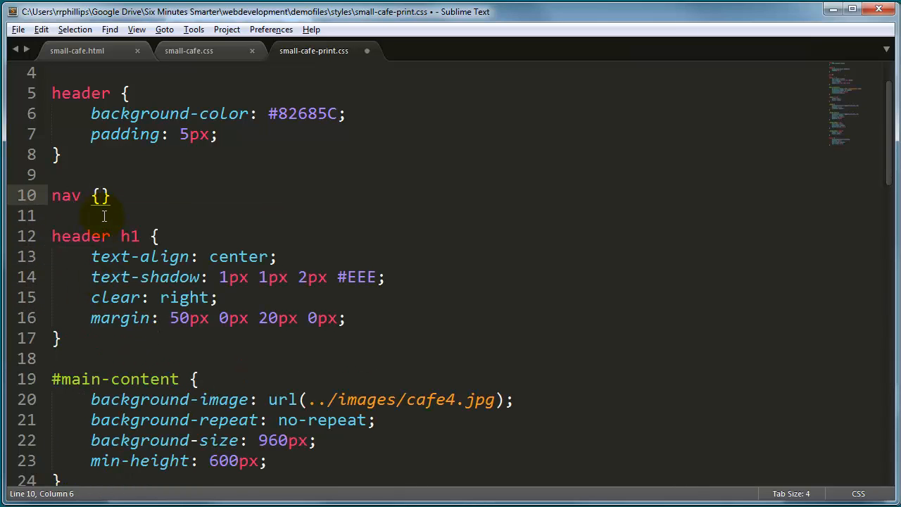
text(display: none;)
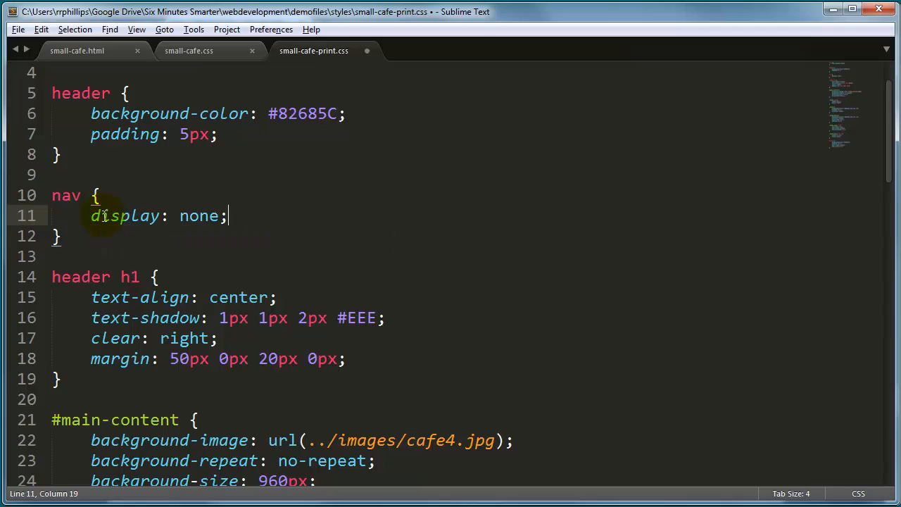
mouse_move(204, 250)
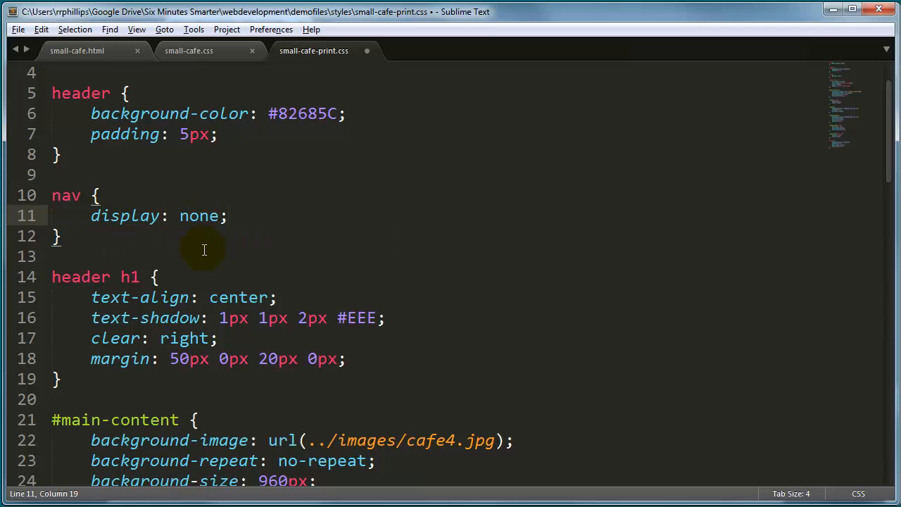
Strip the header h1 text-shadow and old margins, leaving a 20px margin, and remove background-image.
scroll(down, 3)
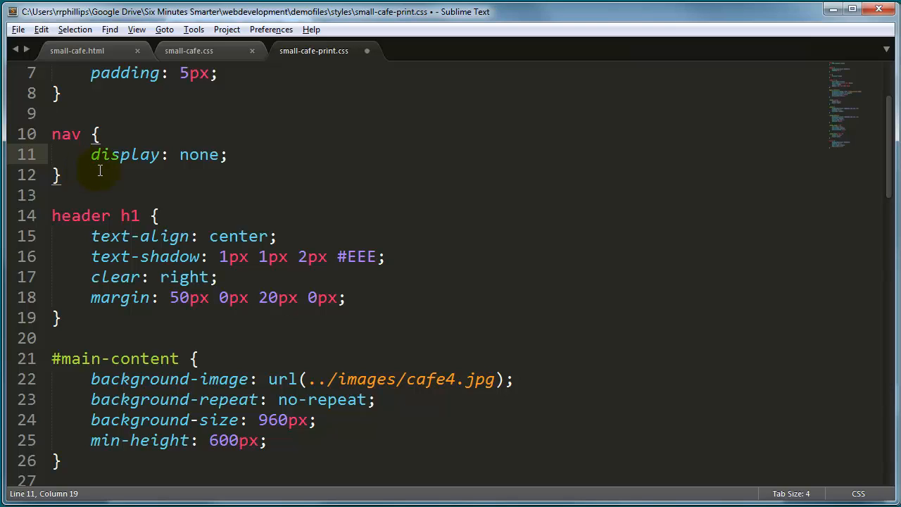
scroll(down, 3)
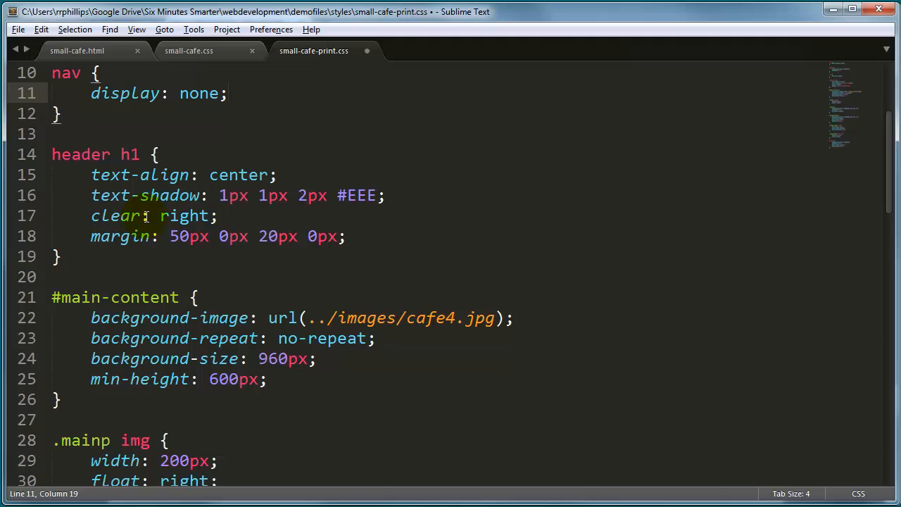
click(385, 195)
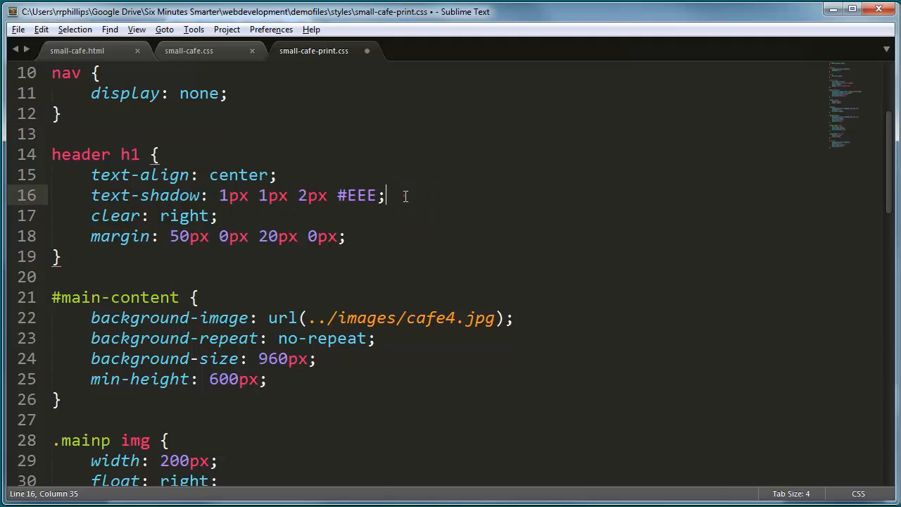
drag(387, 194, 90, 215)
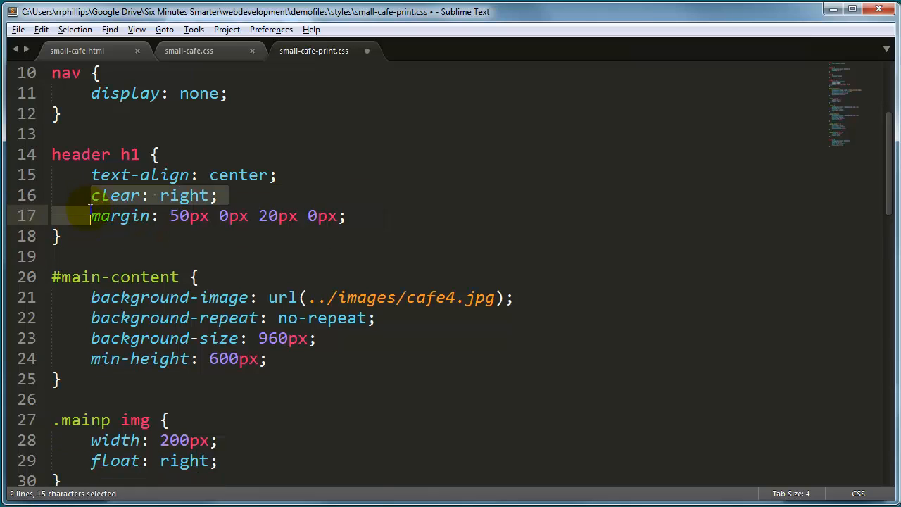
key(Delete)
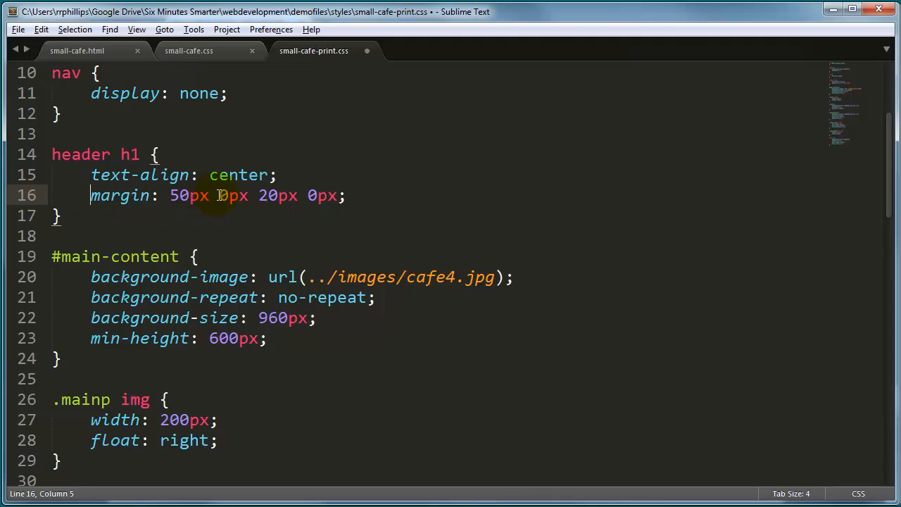
key(Delete)
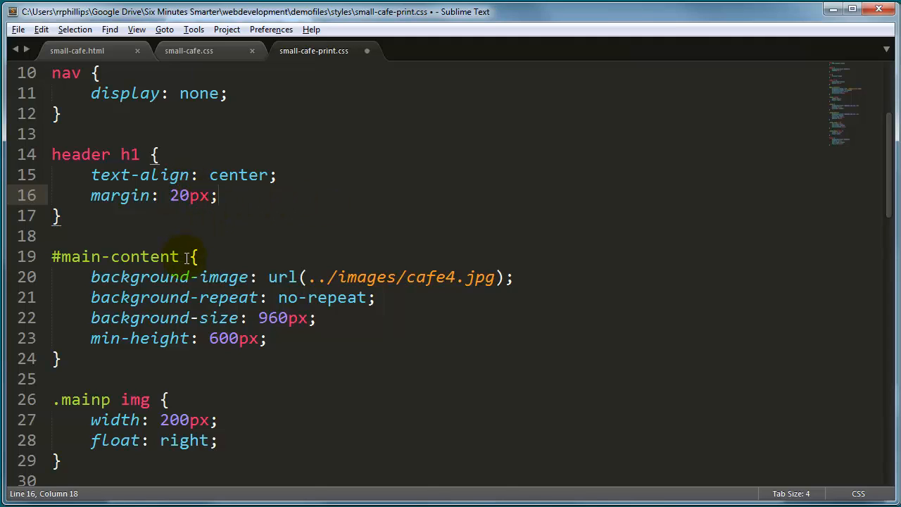
scroll(down, 3)
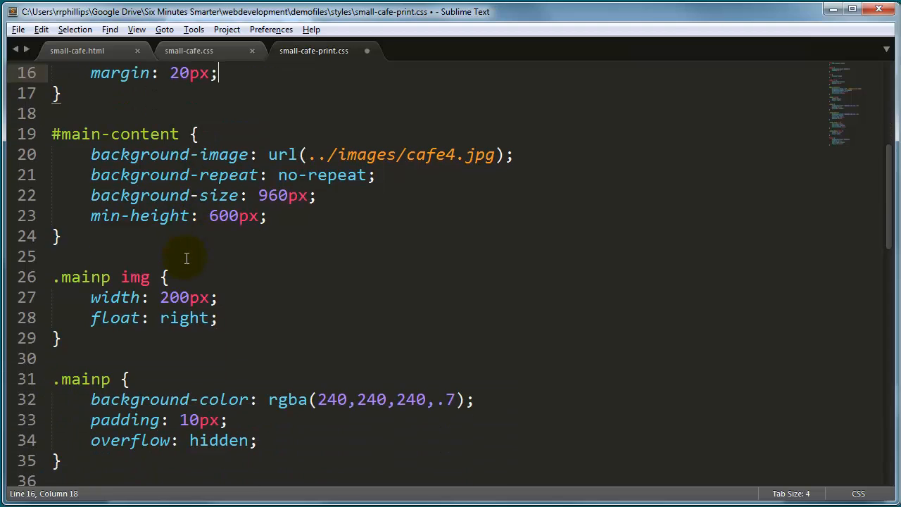
mouse_move(84, 150)
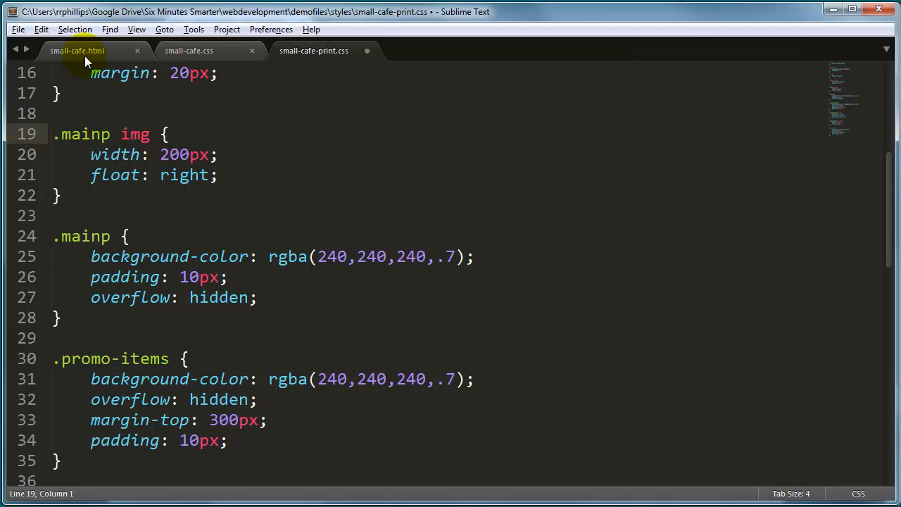
click(77, 51)
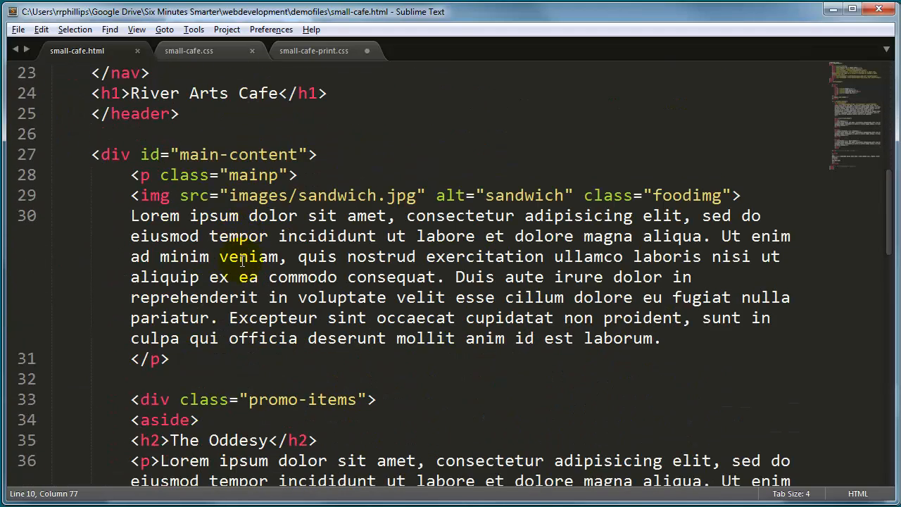
Add a copied img tag after the paragraph with src images/map1.png, alt map, class mapimg, and save.
double_click(195, 195)
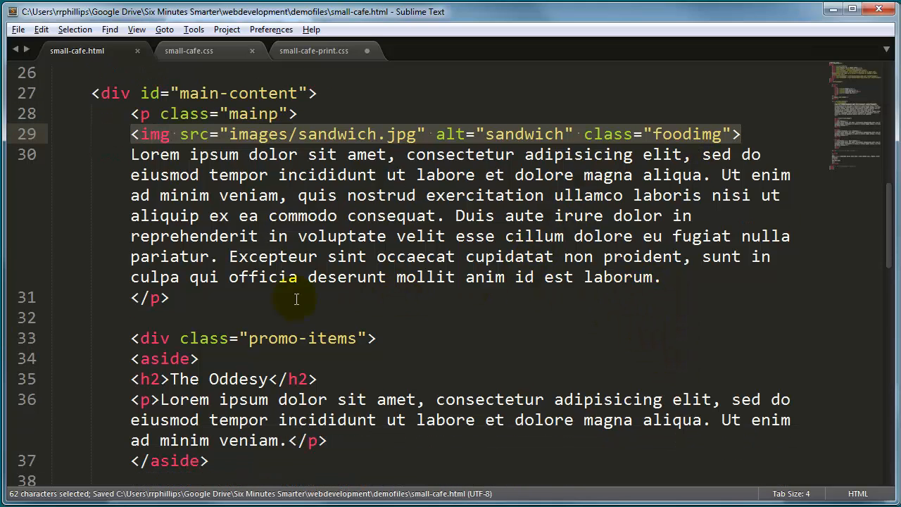
click(197, 297)
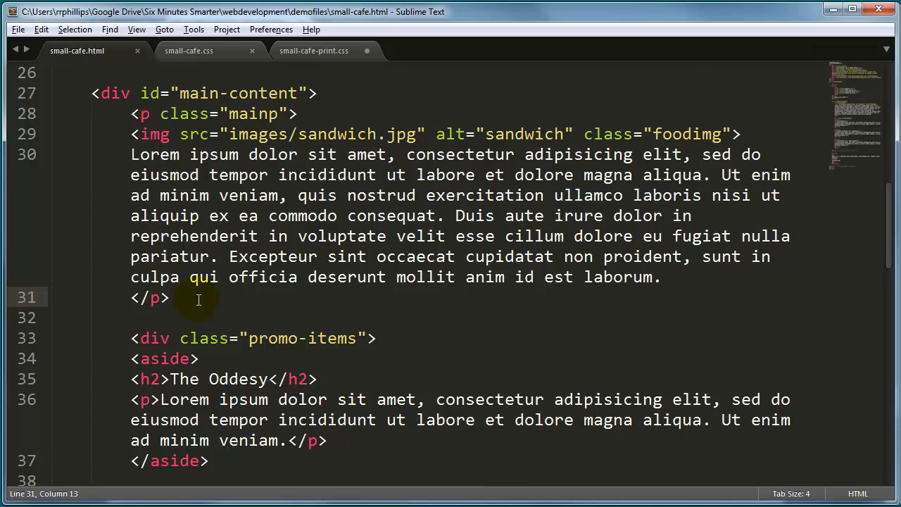
key(enter)
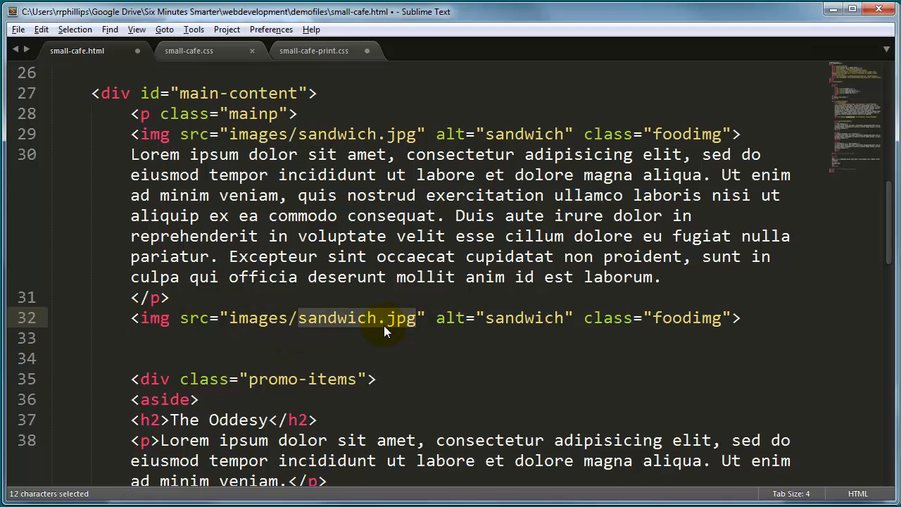
text(map1.png)
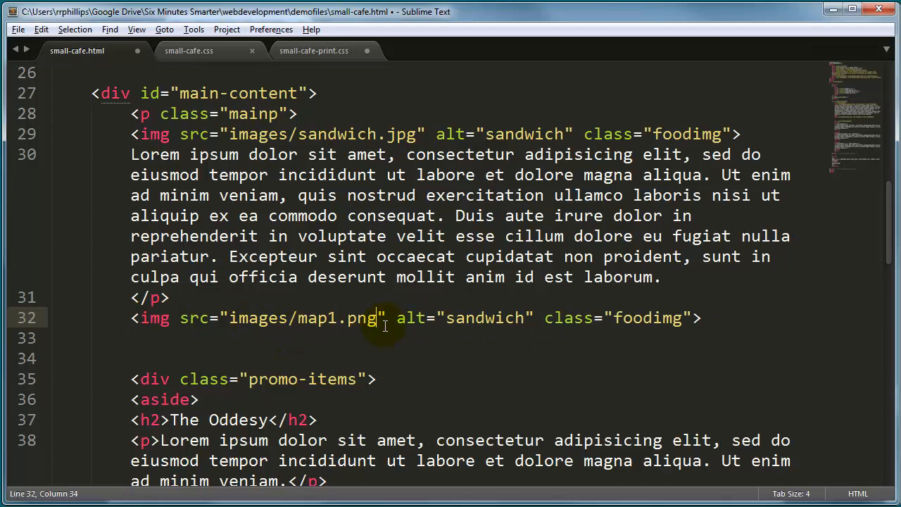
double_click(485, 317)
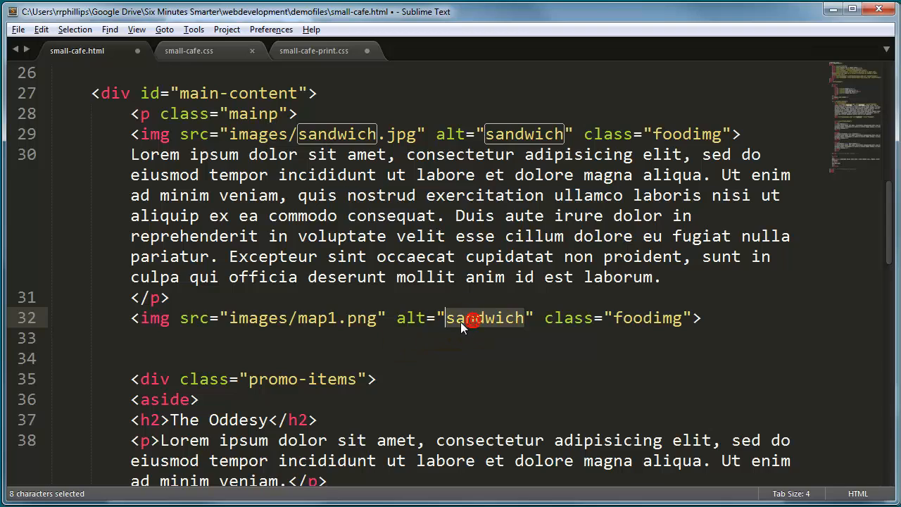
text(map)
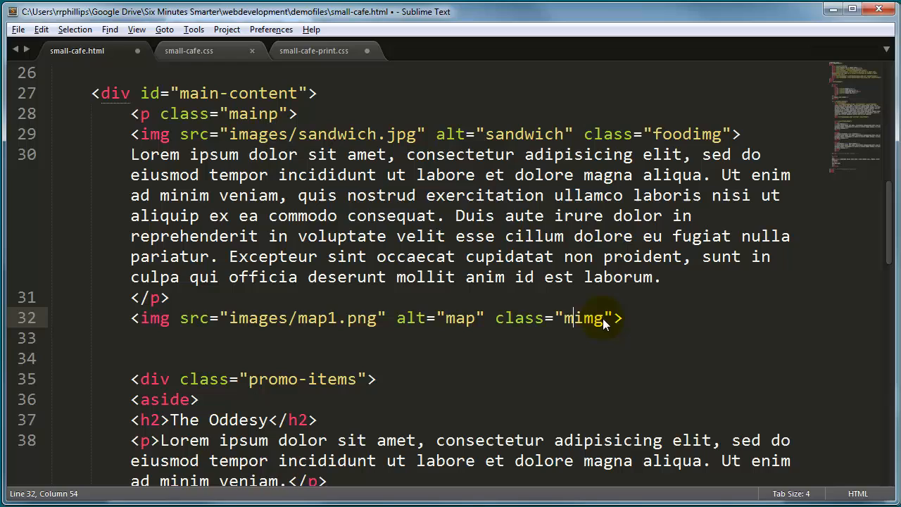
text(ap)
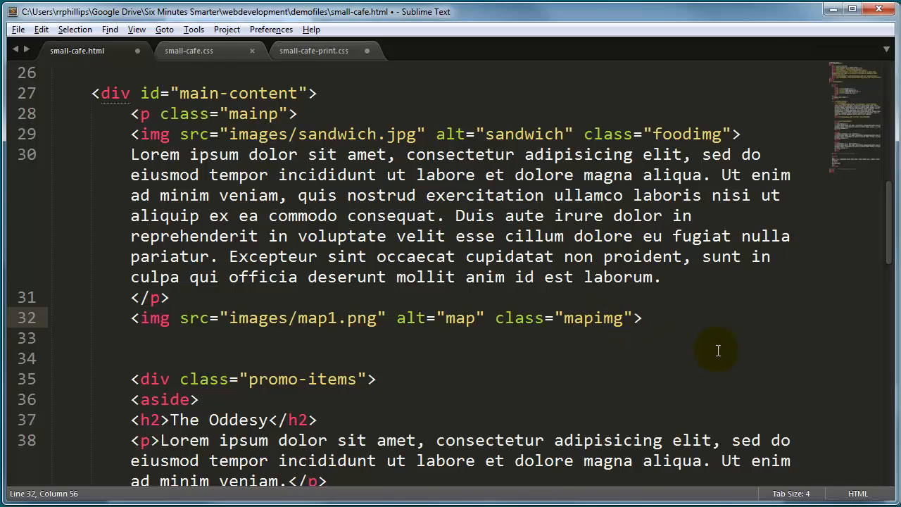
key(ctrl+s)
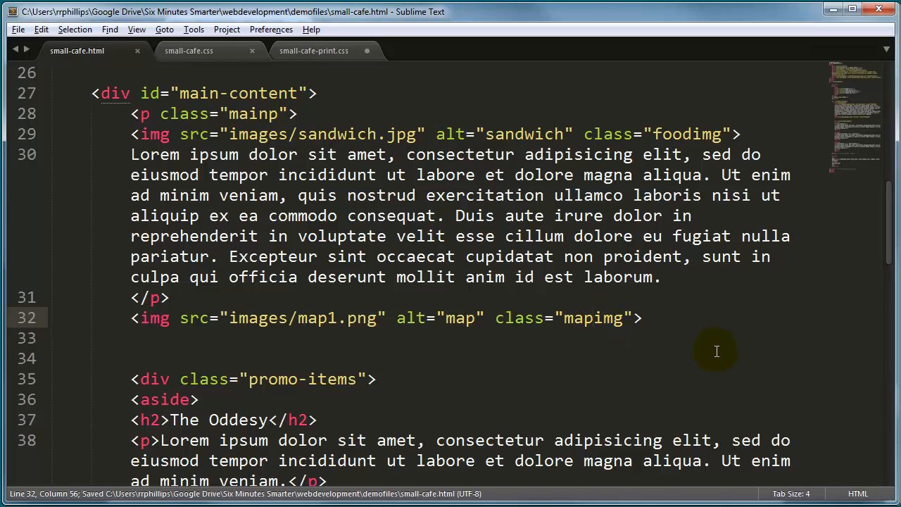
mouse_move(464, 339)
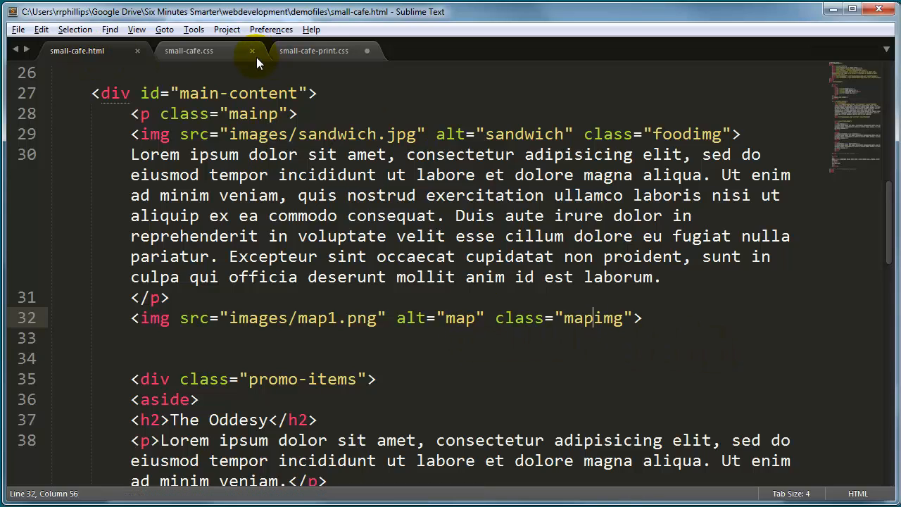
key(ctrl+s)
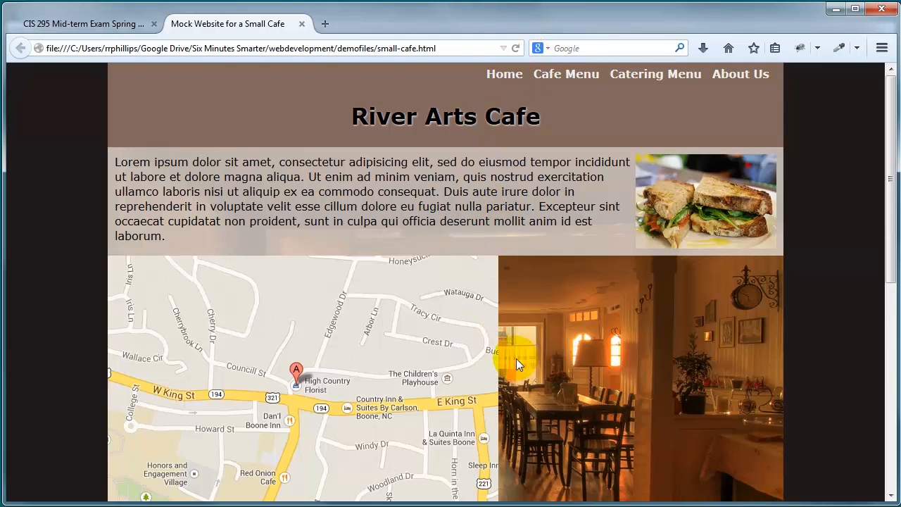
Scroll the reloaded cafe page down to the street map image under the paragraph.
scroll(down, 3)
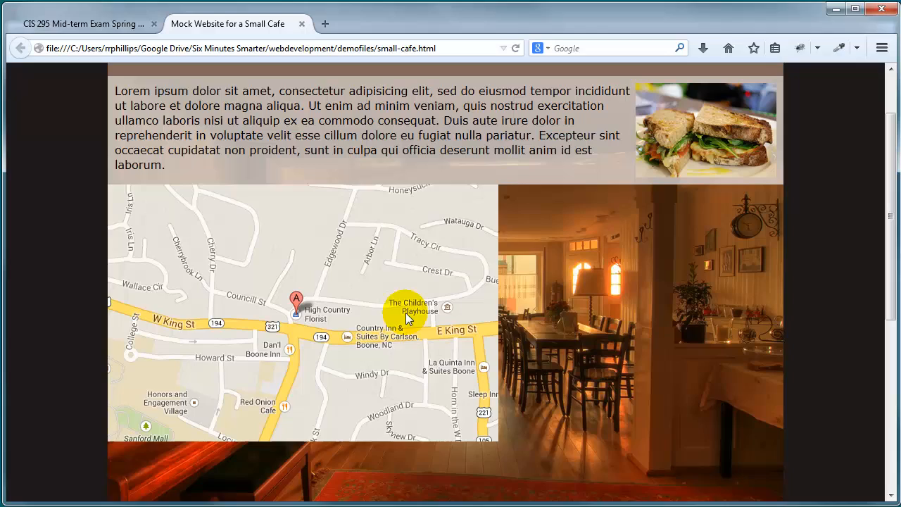
scroll(down, 3)
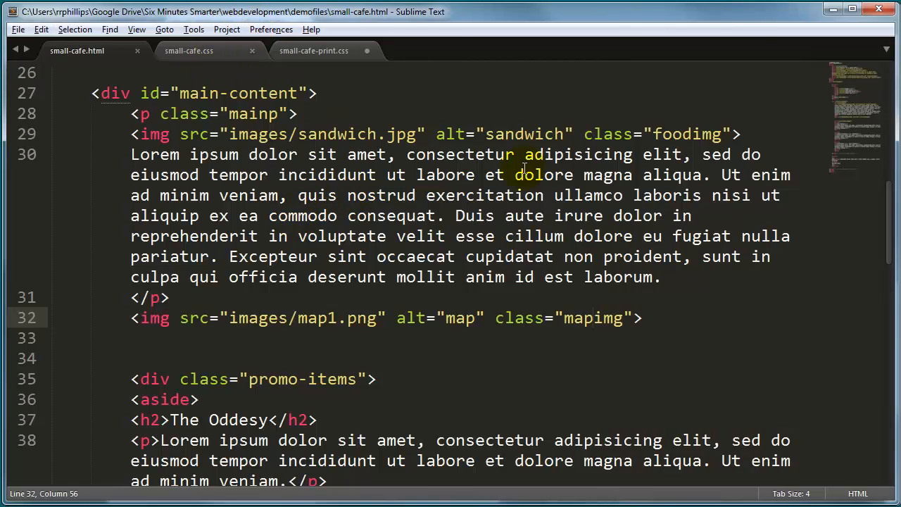
Add a .mapimg { display: none; } rule after .mainp in small-cafe.css and save it.
click(188, 50)
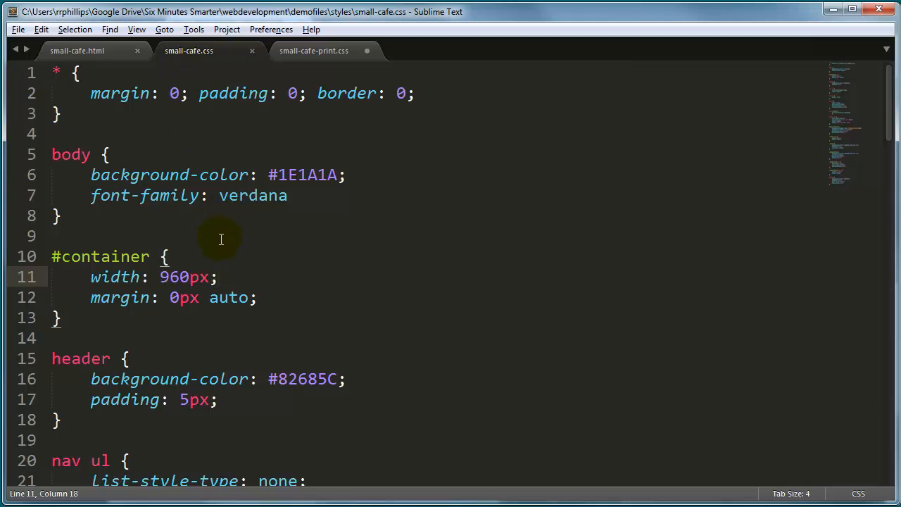
scroll(down, 3)
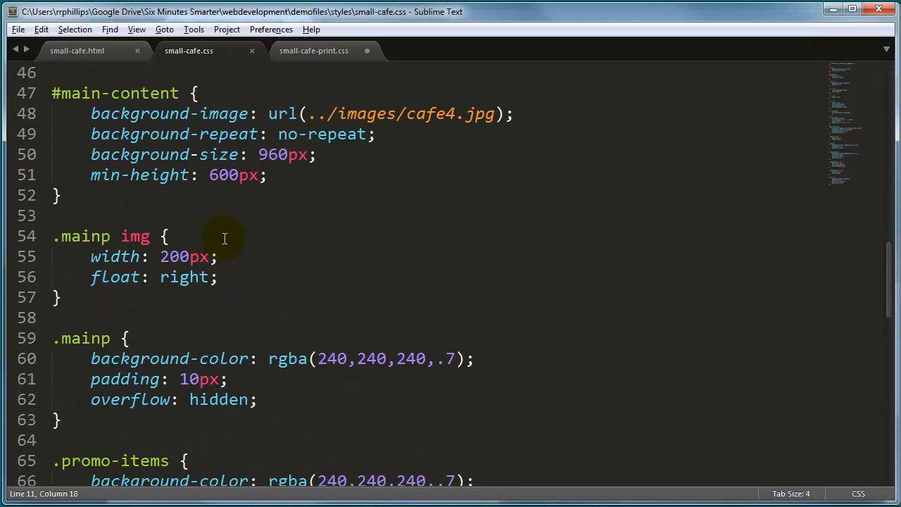
scroll(down, 3)
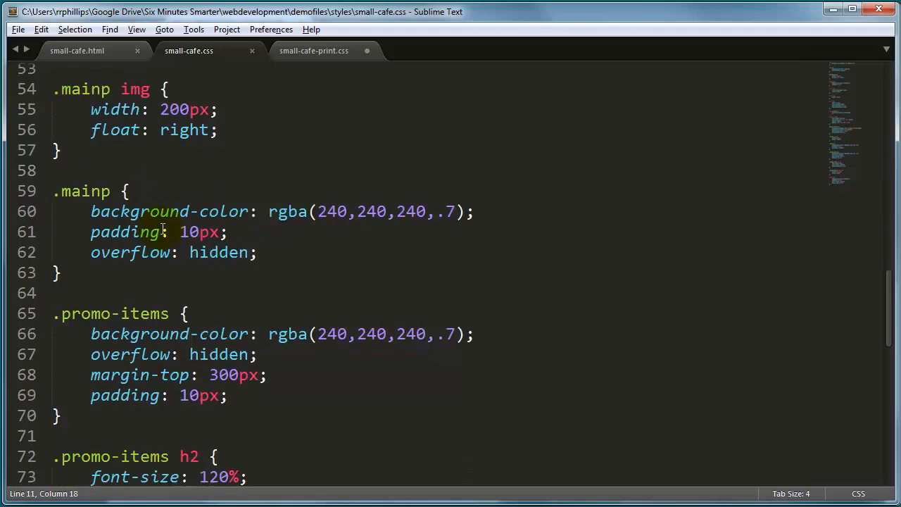
scroll(down, 3)
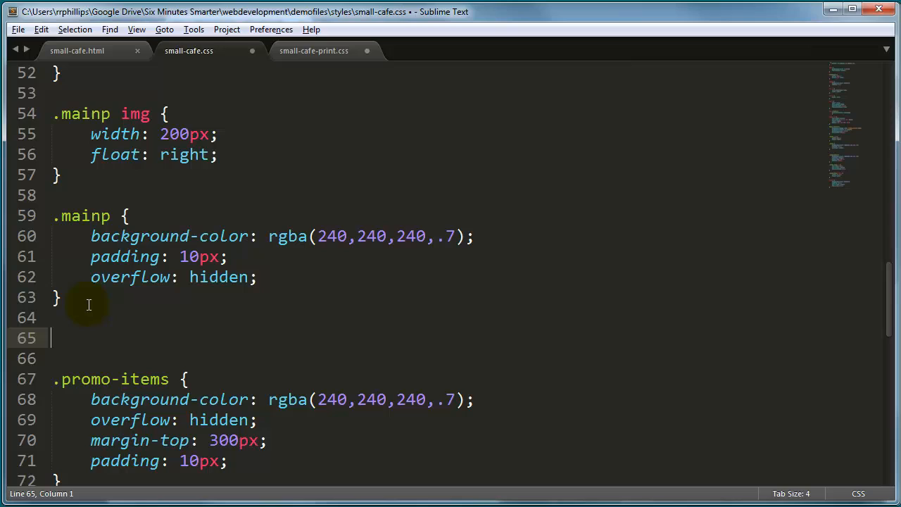
text(.mapimg {)
click(437, 359)
text(display: ;)
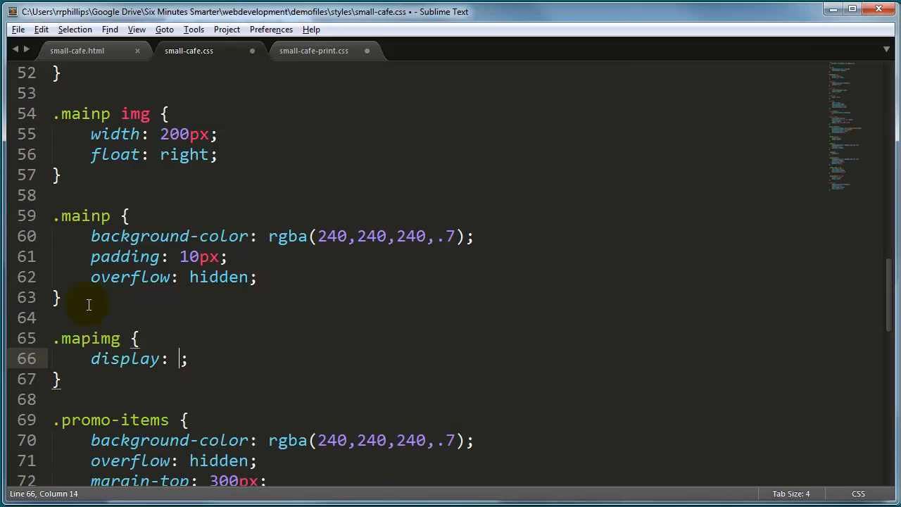
text(none)
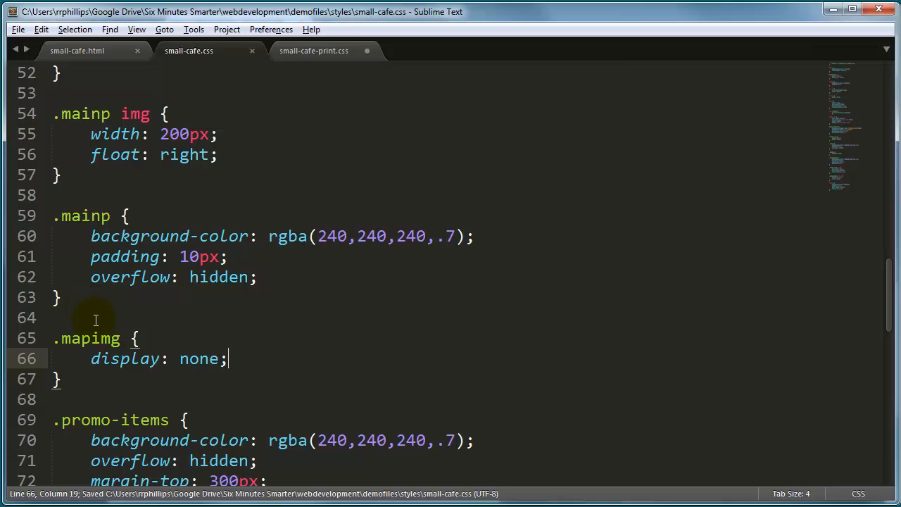
mouse_move(111, 345)
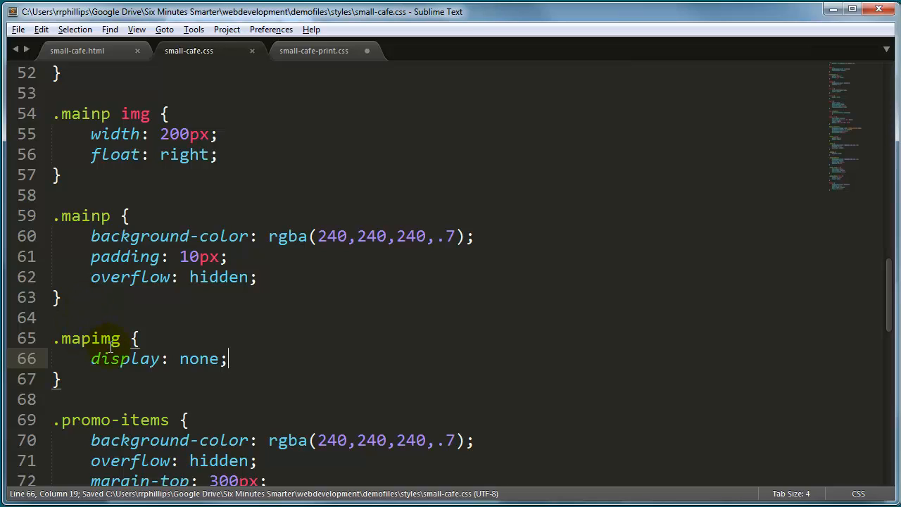
mouse_move(269, 182)
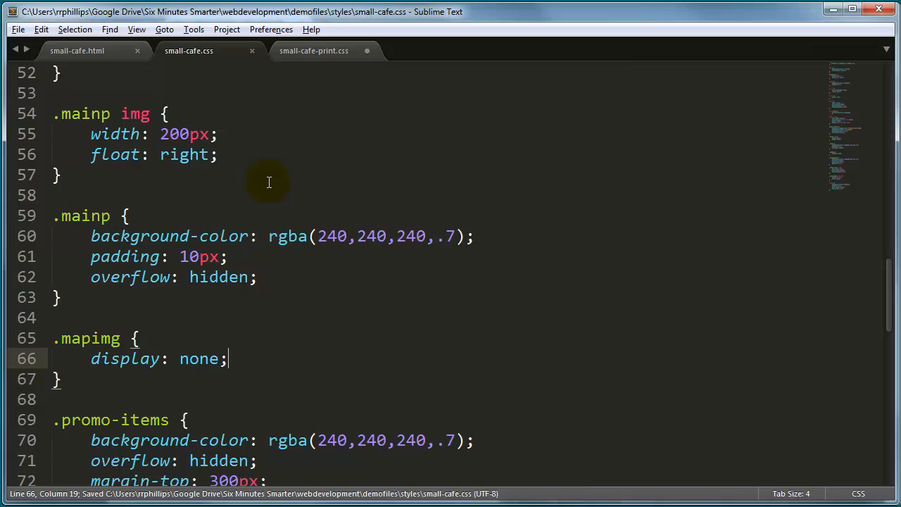
click(77, 50)
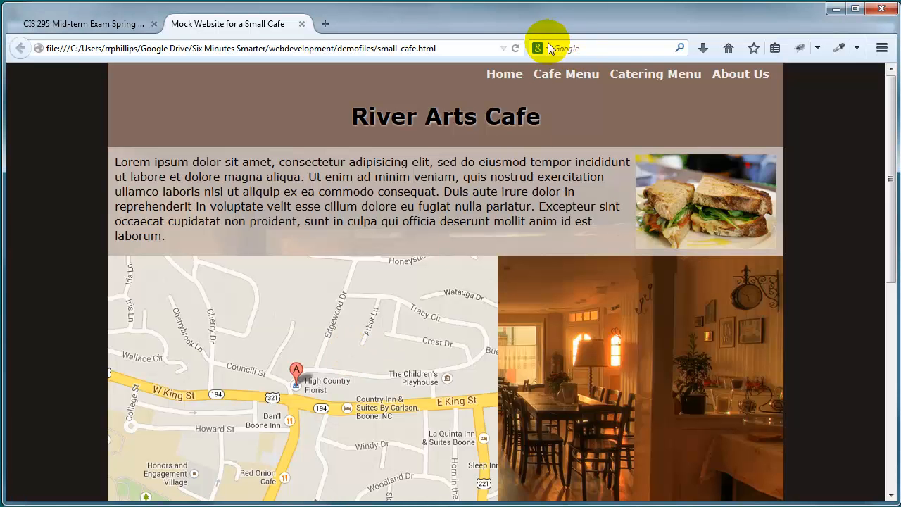
Confirm the map is hidden on screen, then open File > Print Preview to see the map.
scroll(down, 3)
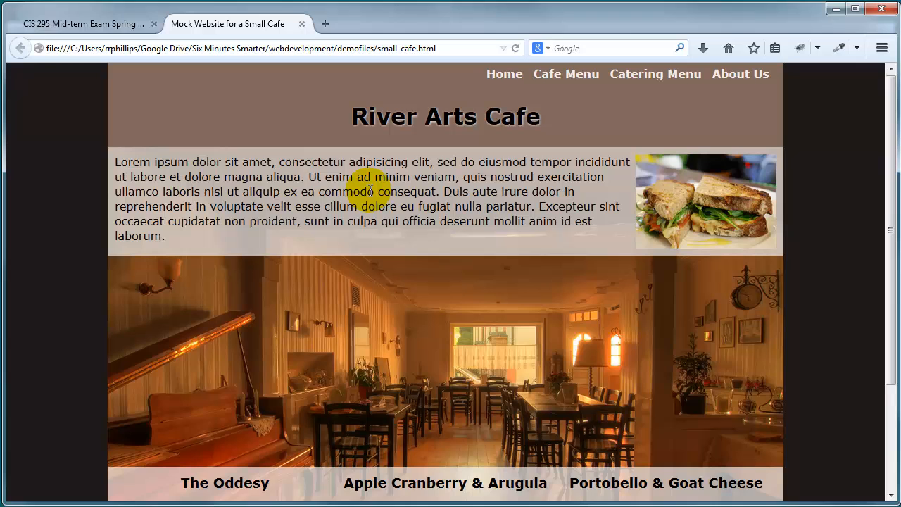
click(16, 8)
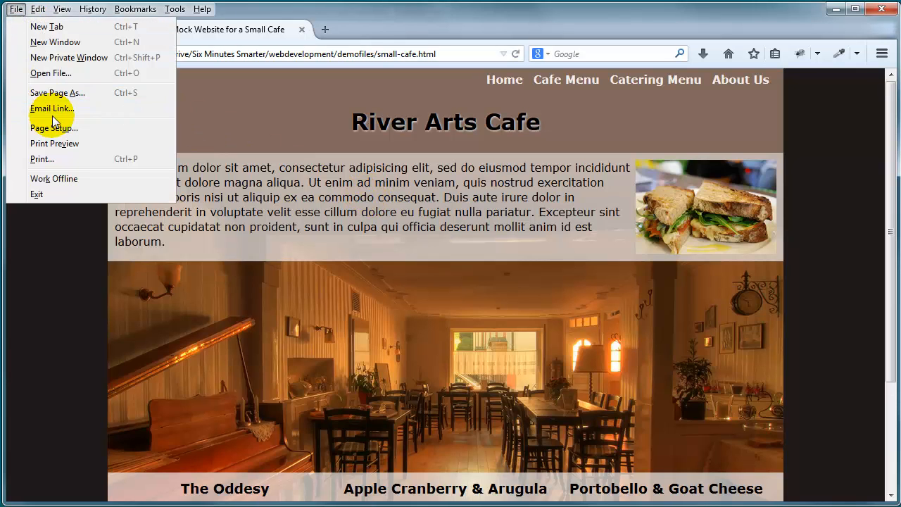
click(55, 144)
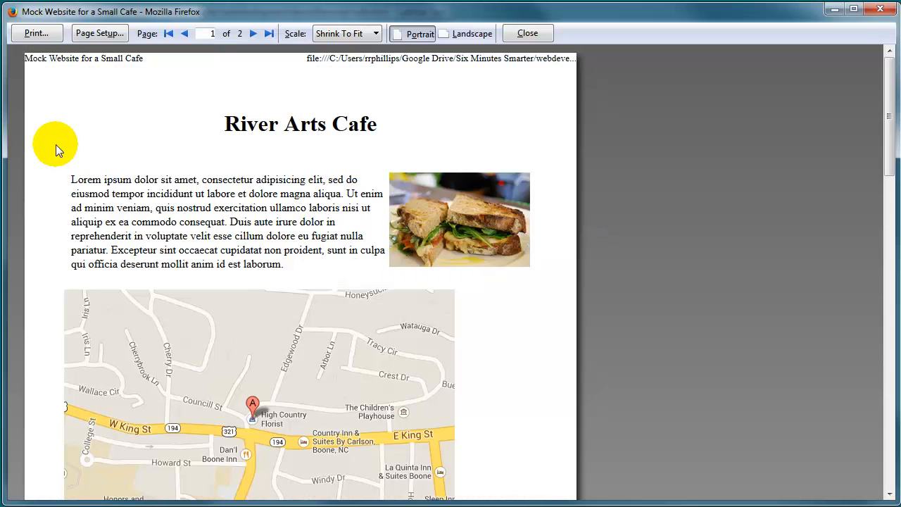